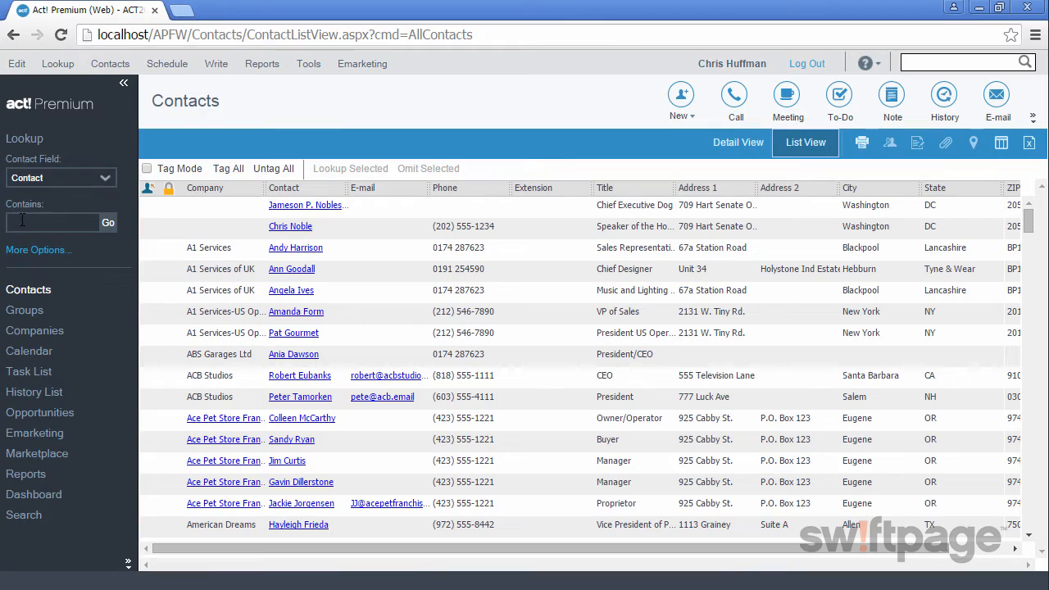
Step: Scroll the Contacts list to the Green Plastics company link and open its record
scroll("down", 3)
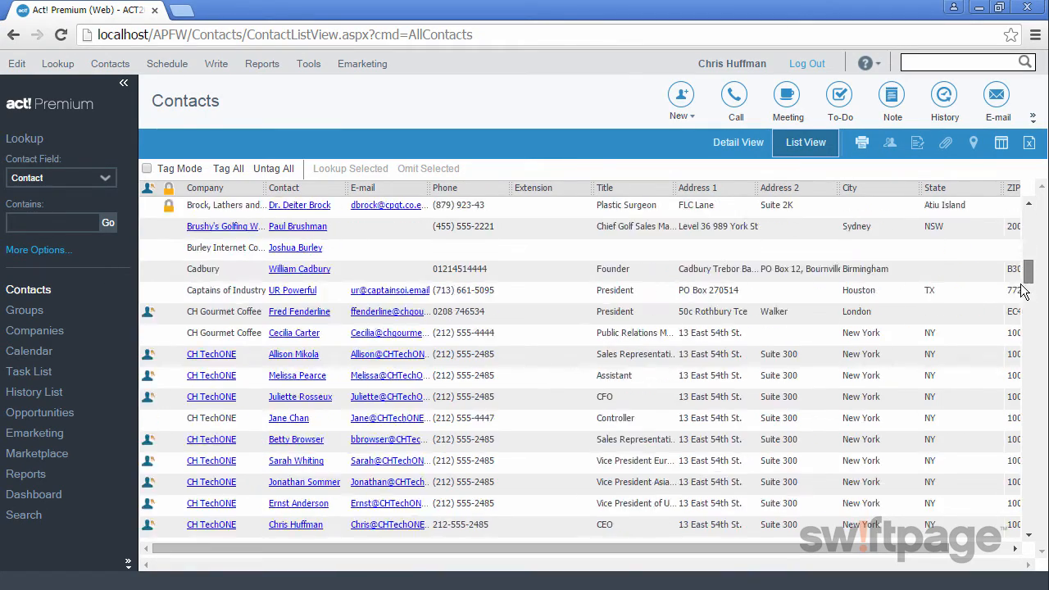
scroll("down", 3)
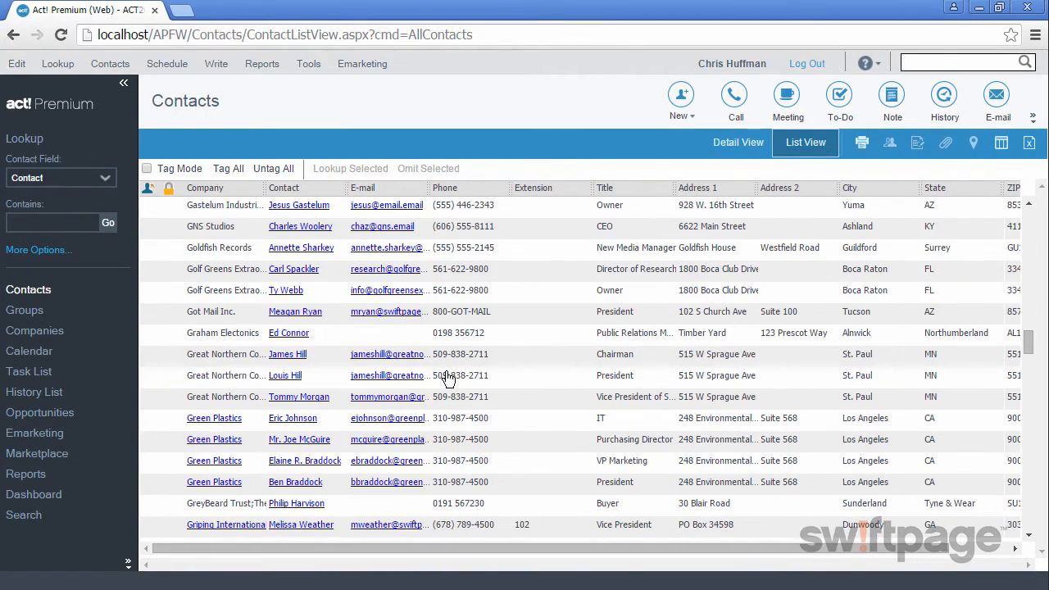
left_click(213, 418)
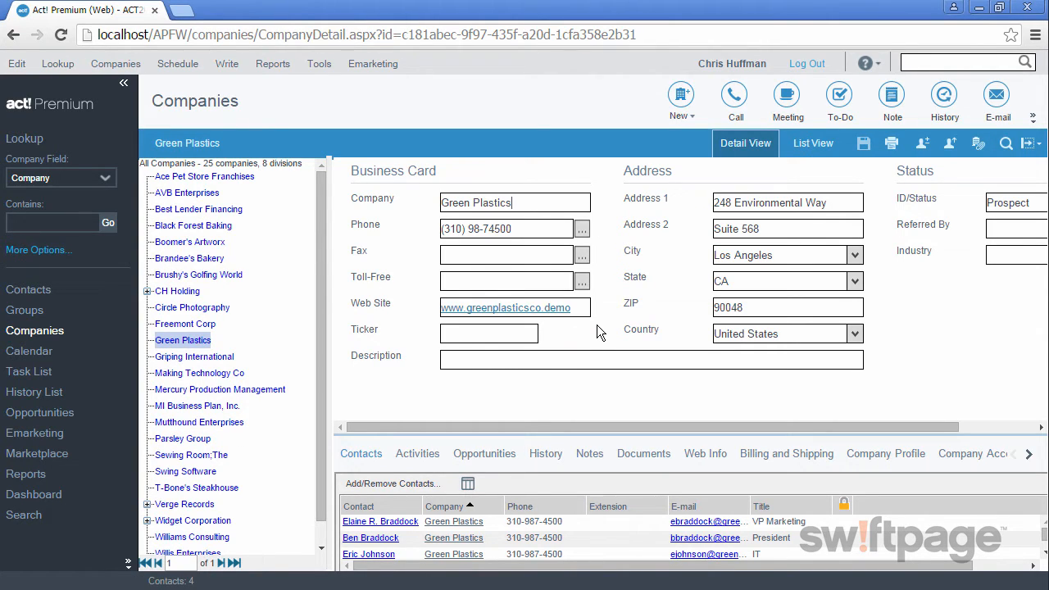
mouse_move(556, 253)
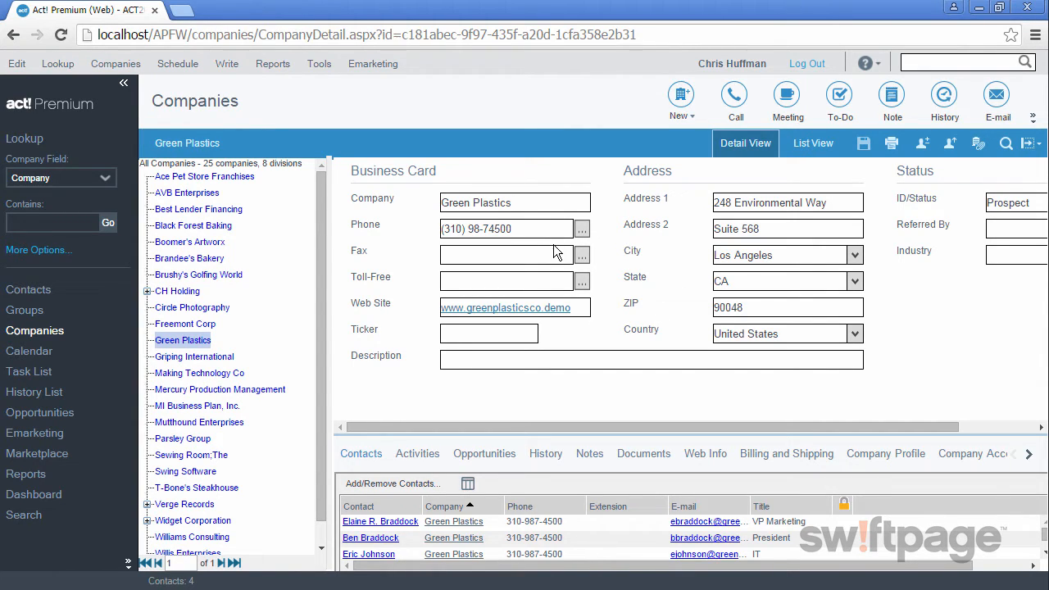
mouse_move(561, 334)
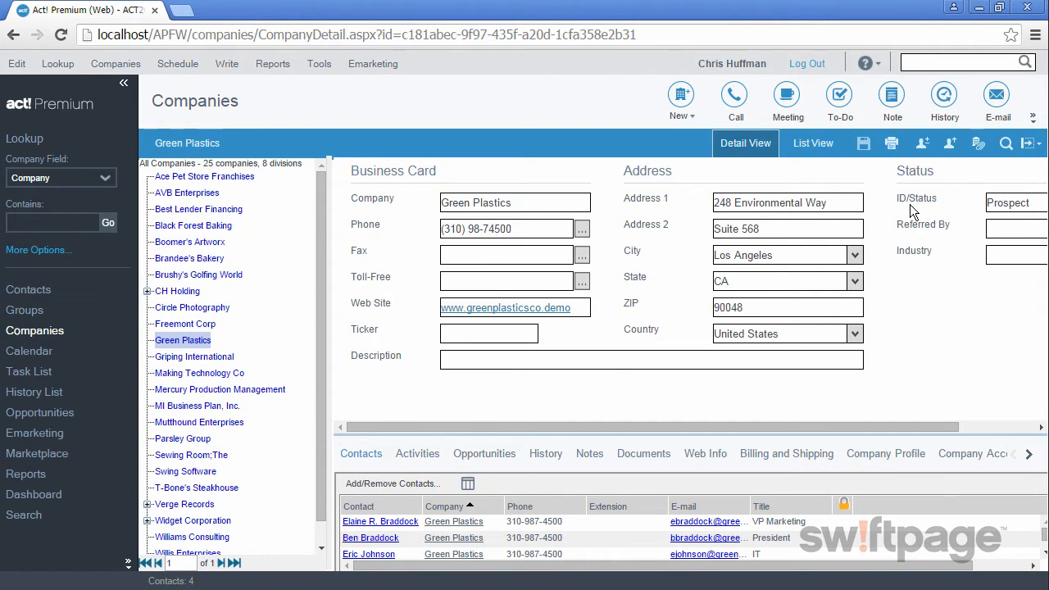
left_click(514, 203)
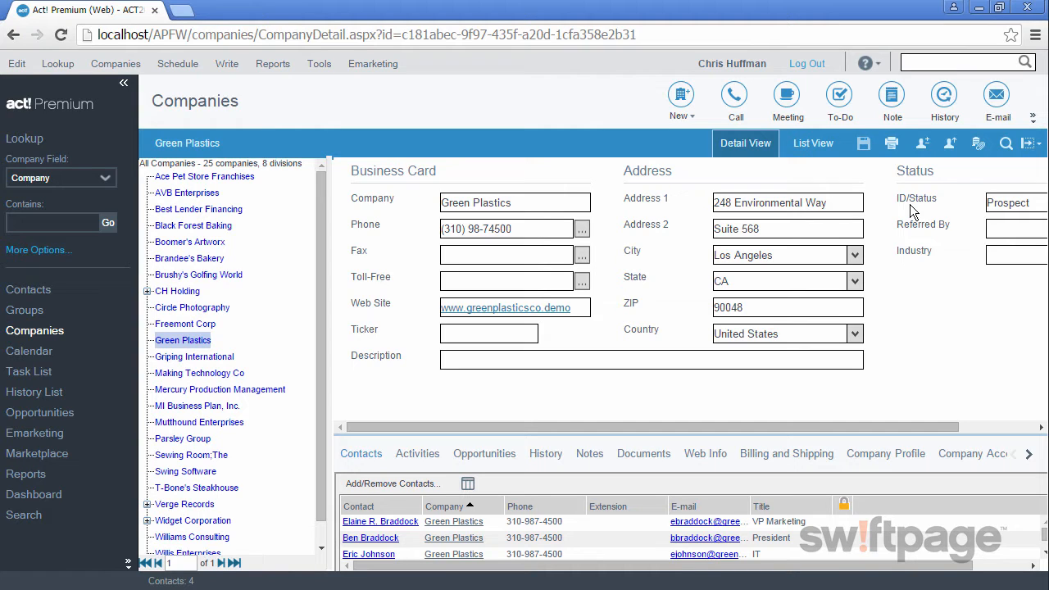
left_click(515, 203)
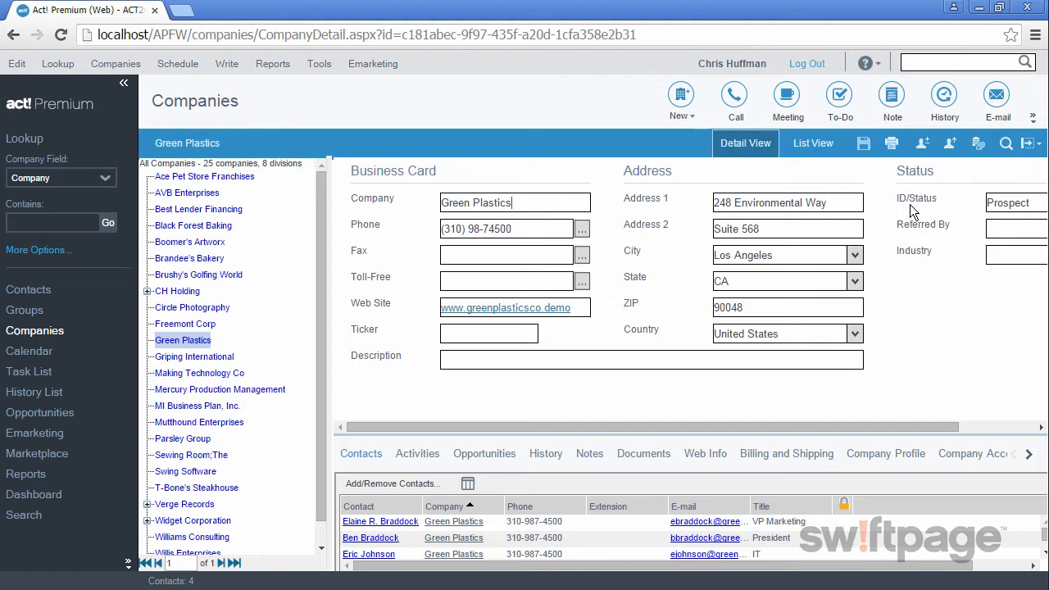
mouse_move(748, 426)
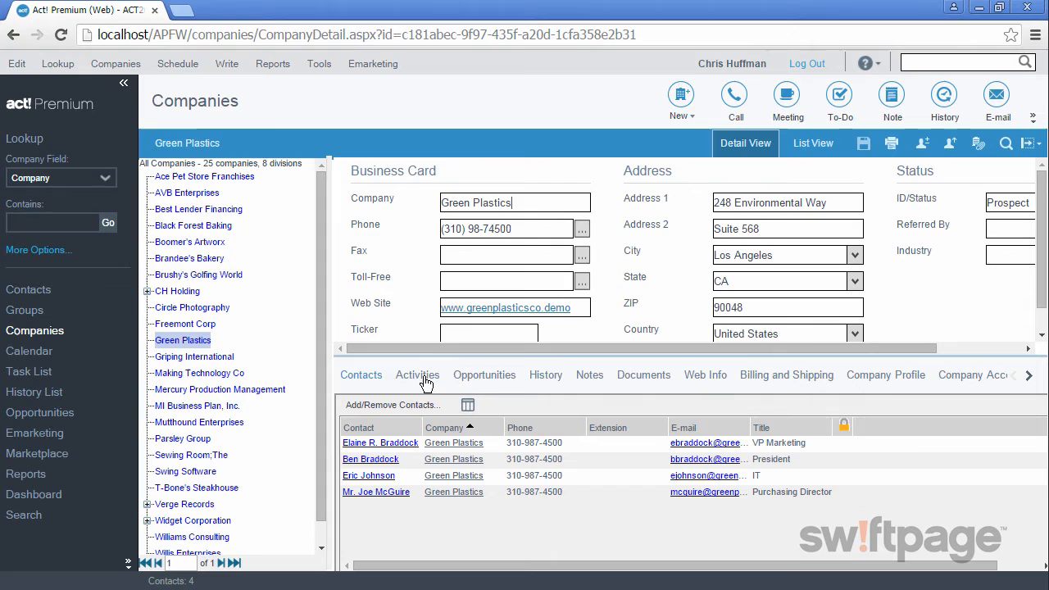
mouse_move(546, 374)
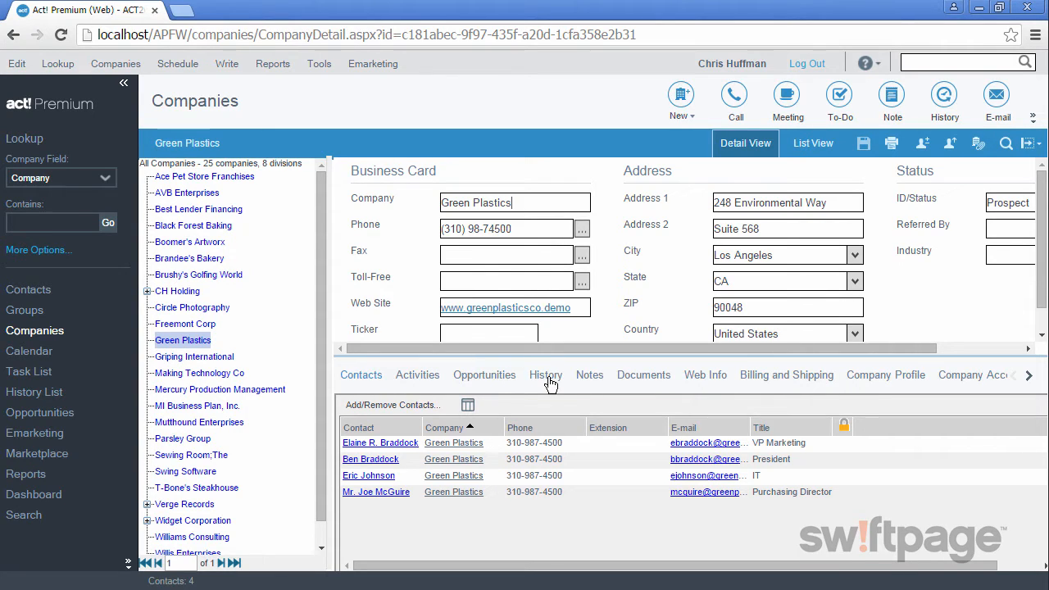
mouse_move(590, 374)
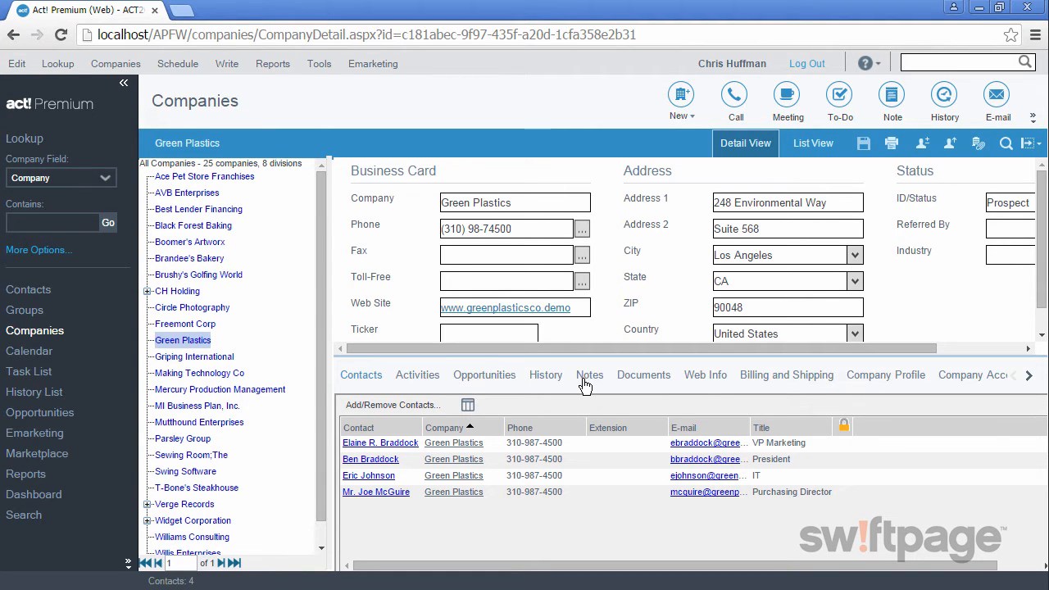
Step: Enlarge the lower tab pane and show Green Plastics' billing and shipping addresses
left_click(515, 203)
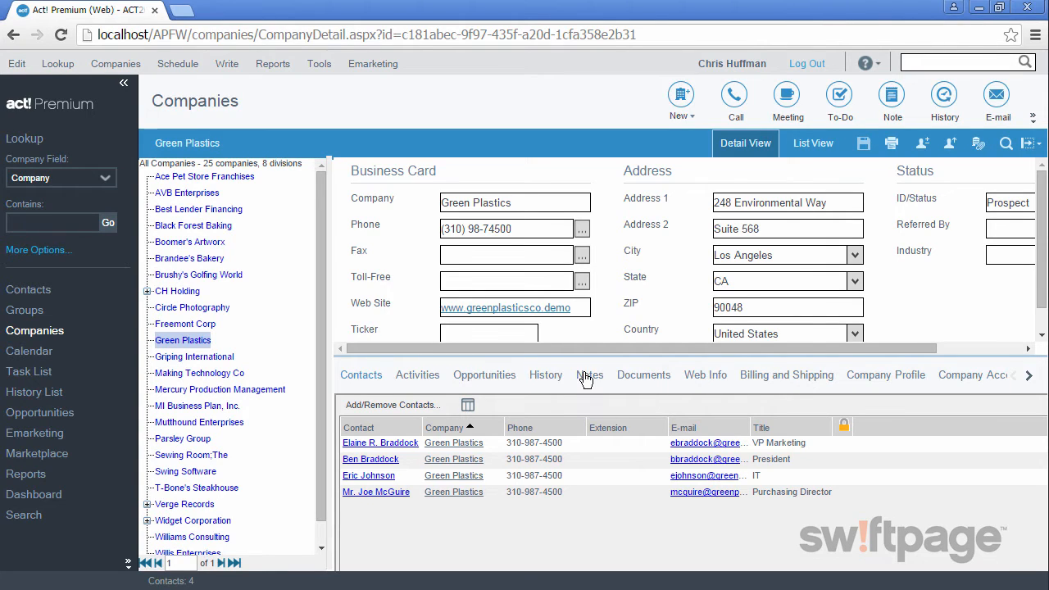
mouse_move(779, 375)
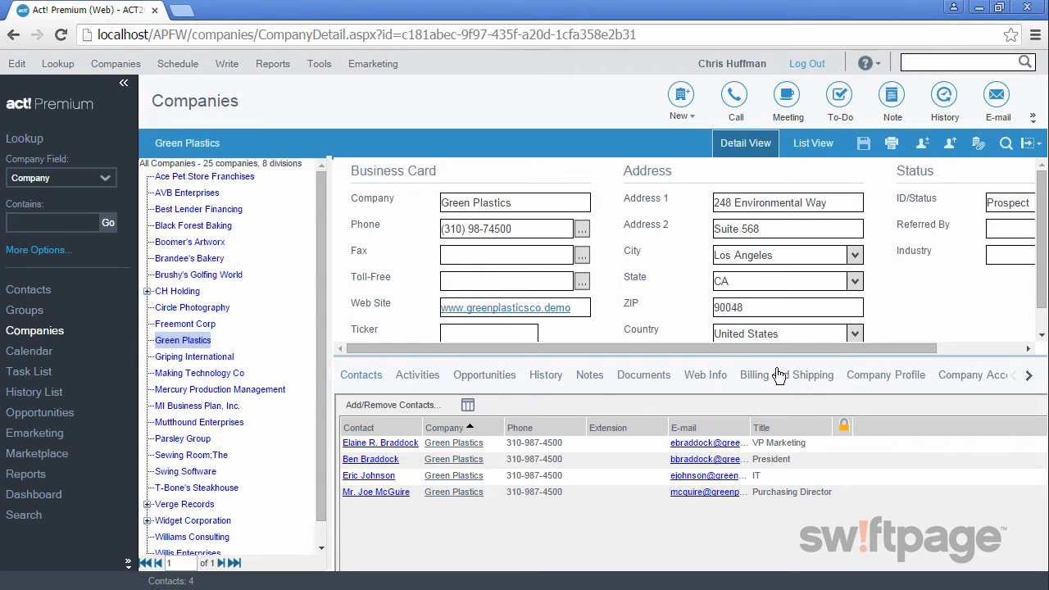
left_click(755, 374)
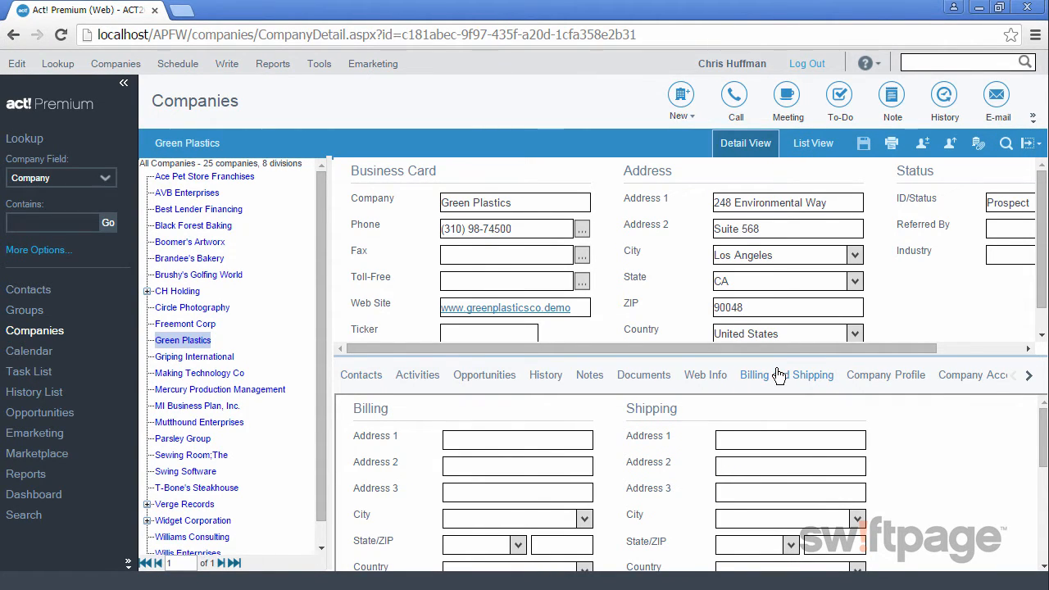
left_click(886, 374)
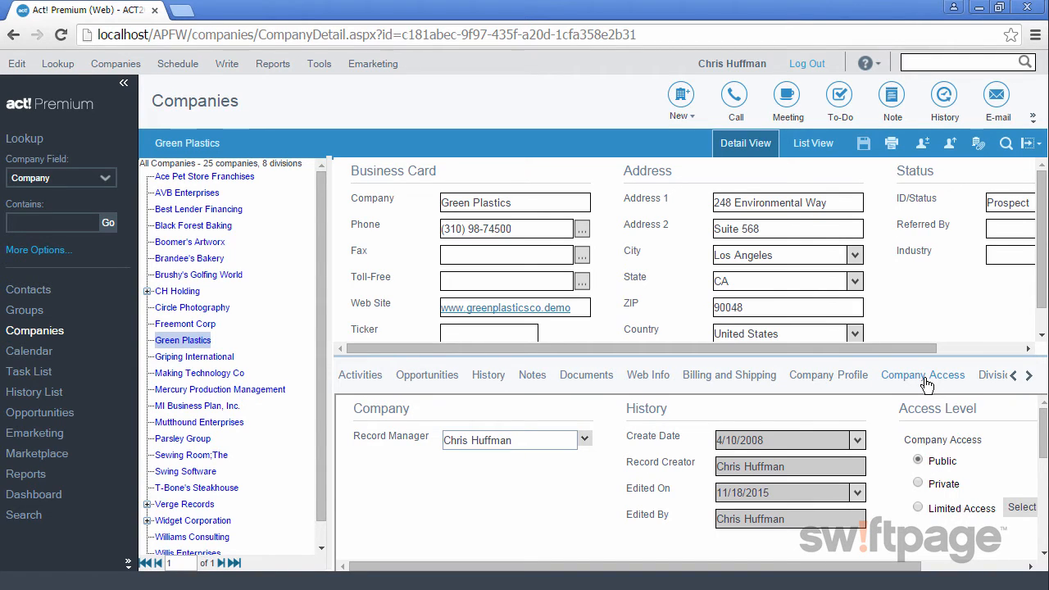
mouse_move(901, 384)
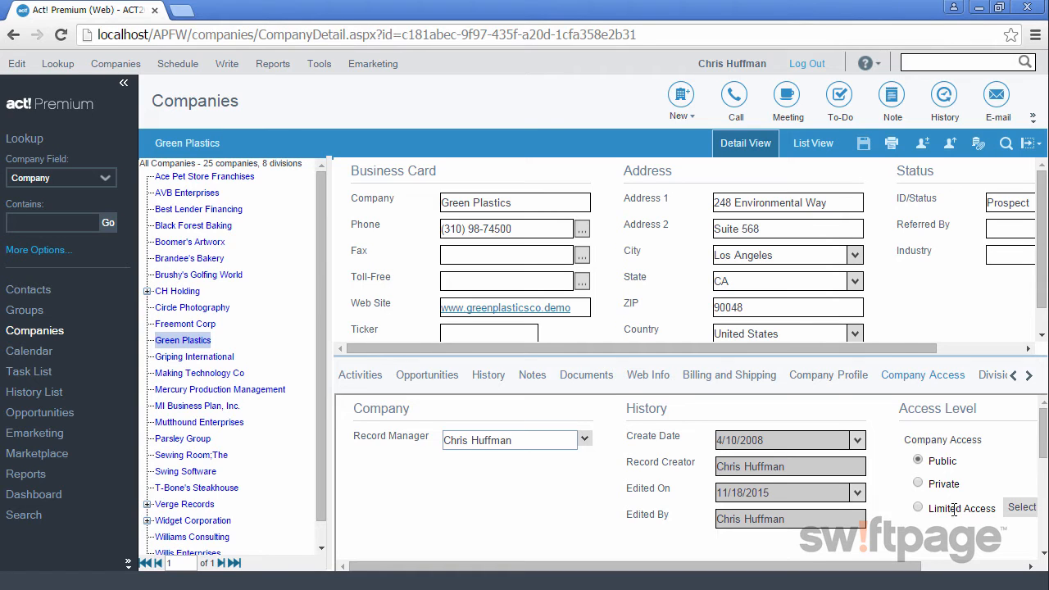
left_click(1029, 375)
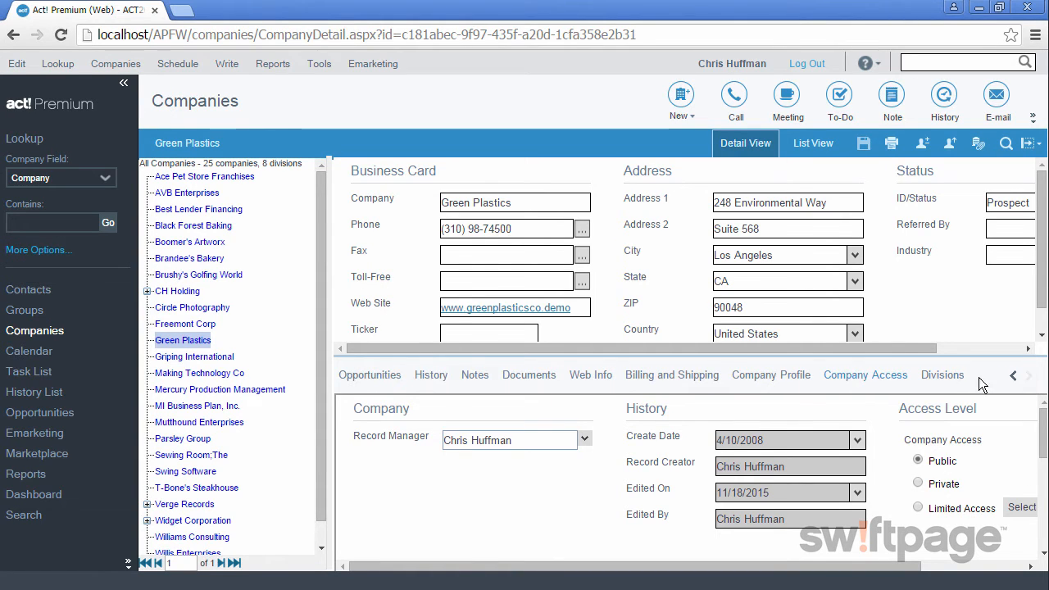
left_click(941, 374)
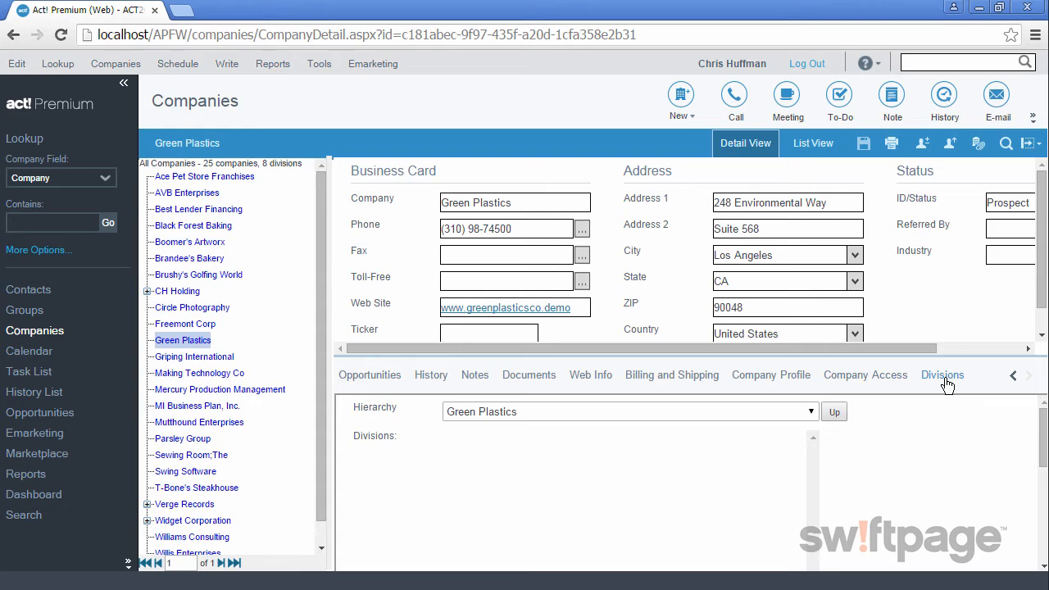
mouse_move(865, 394)
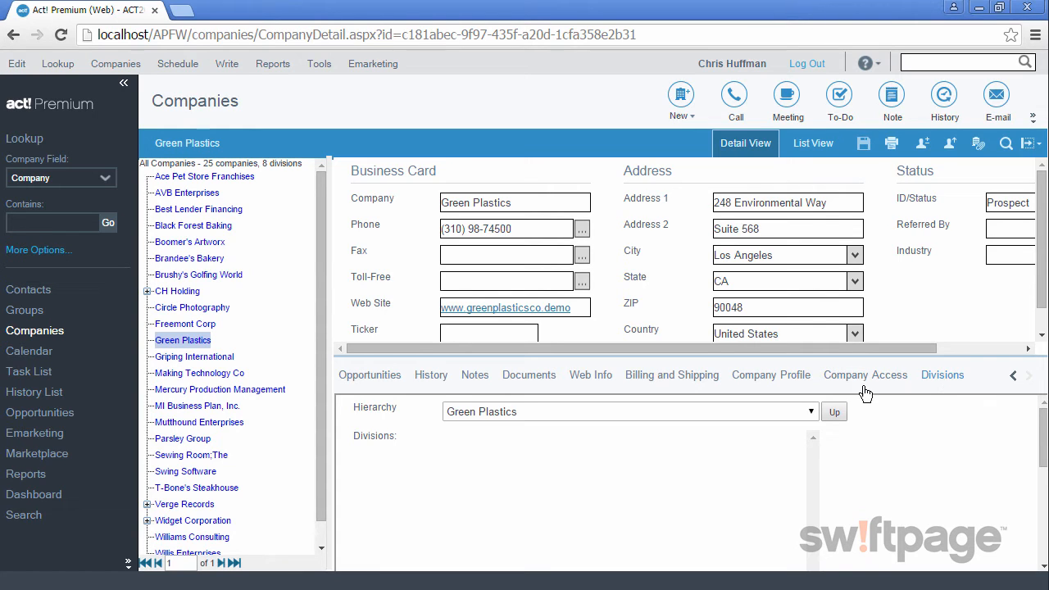
mouse_move(489, 458)
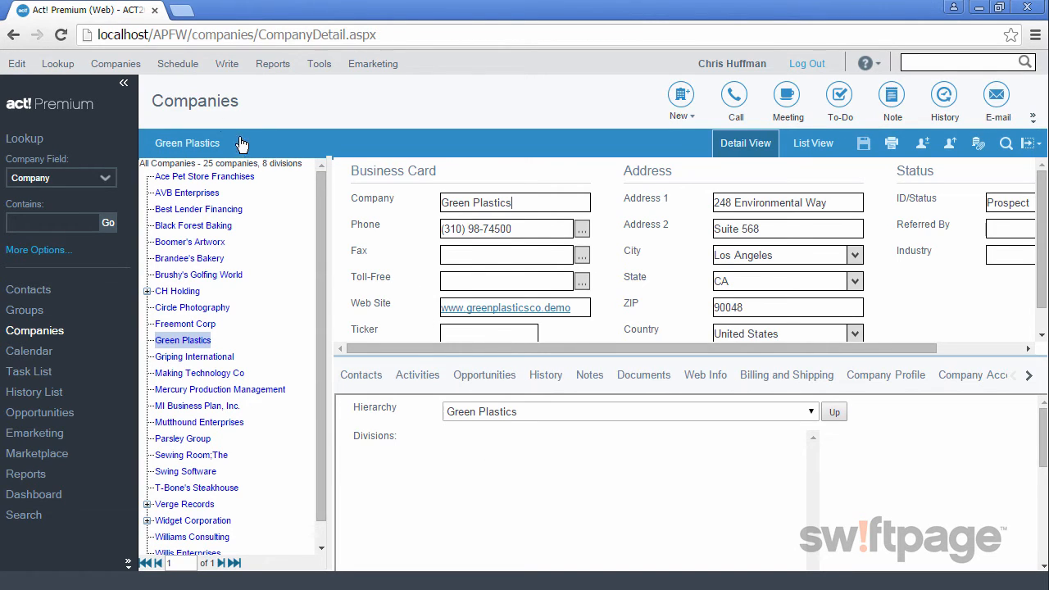
left_click(115, 62)
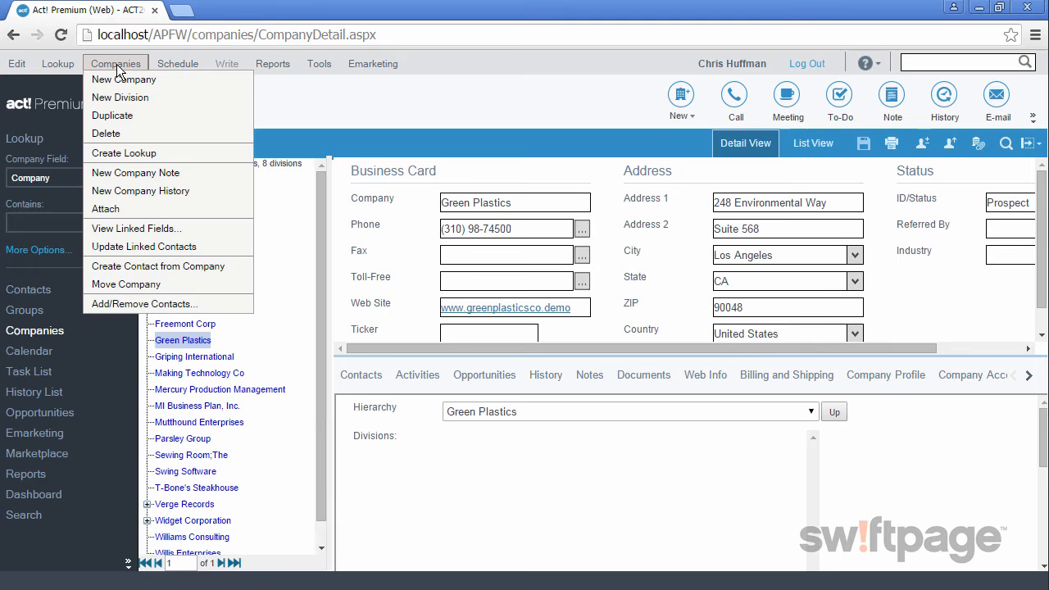
mouse_move(138, 228)
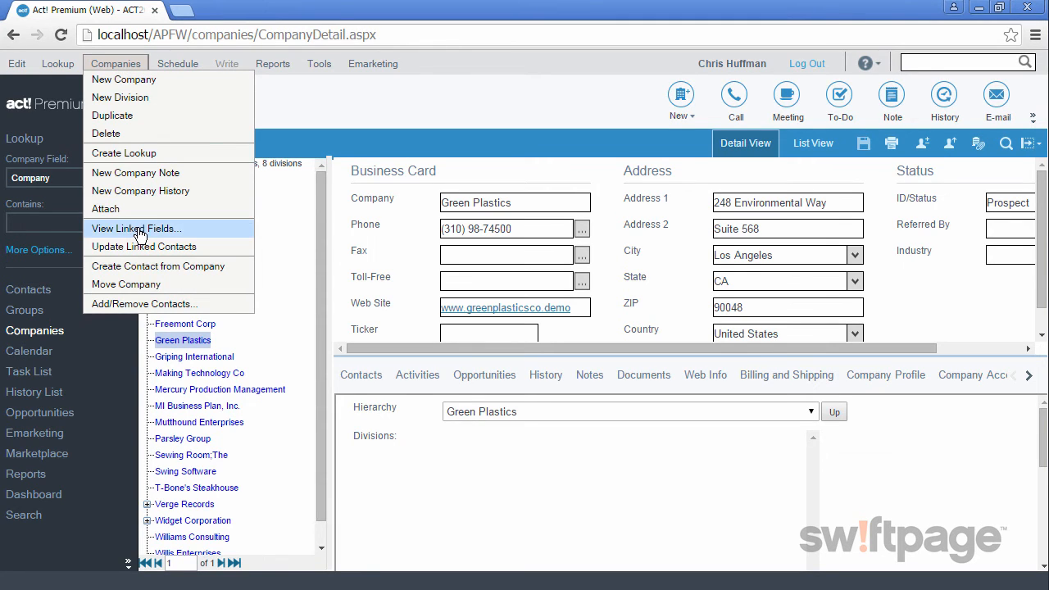
left_click(136, 228)
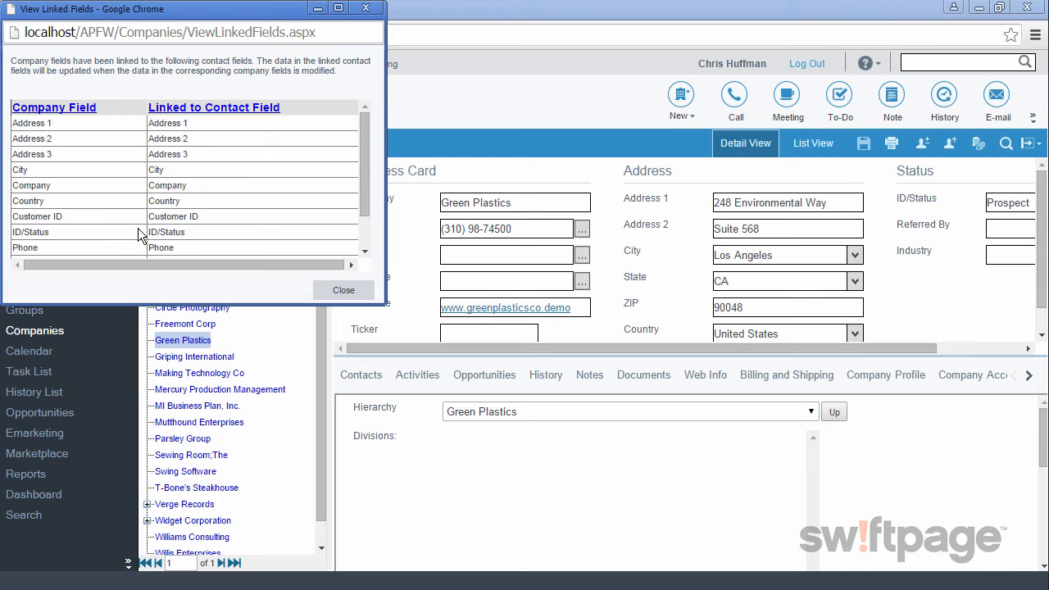
left_click(344, 288)
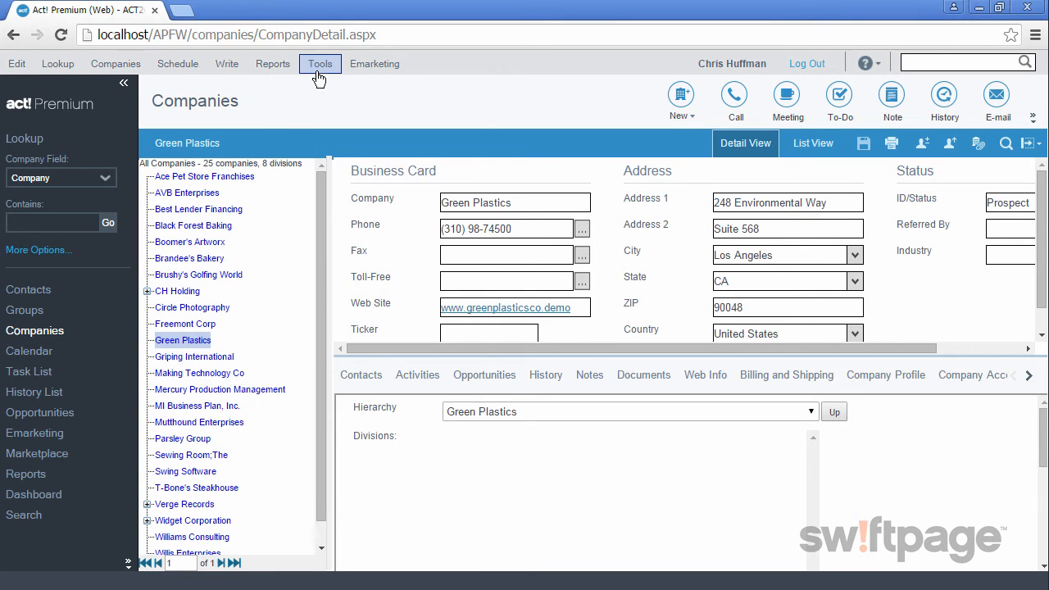
left_click(320, 62)
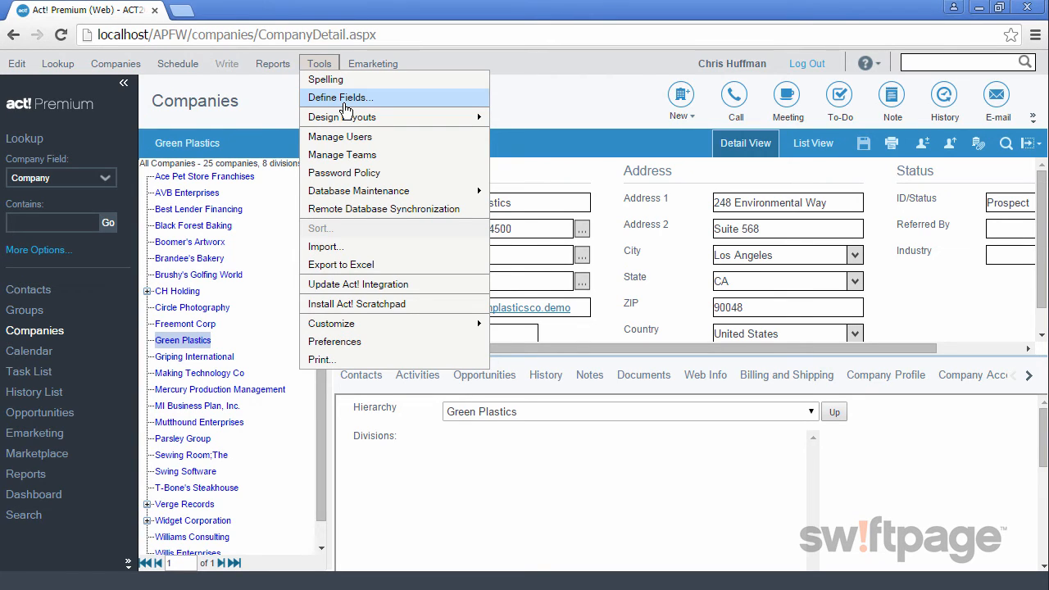
left_click(615, 293)
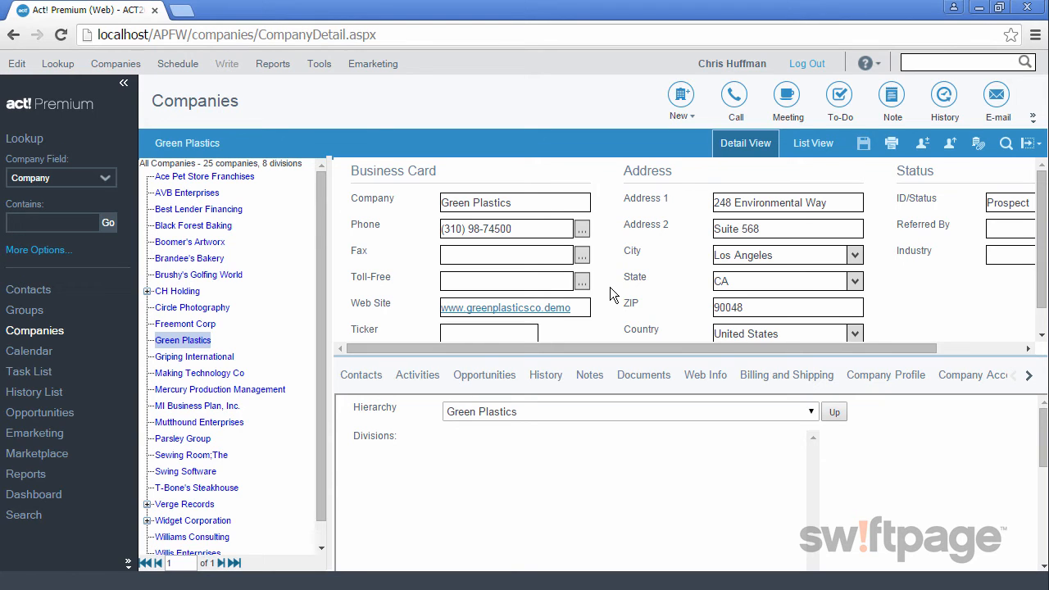
left_click(360, 374)
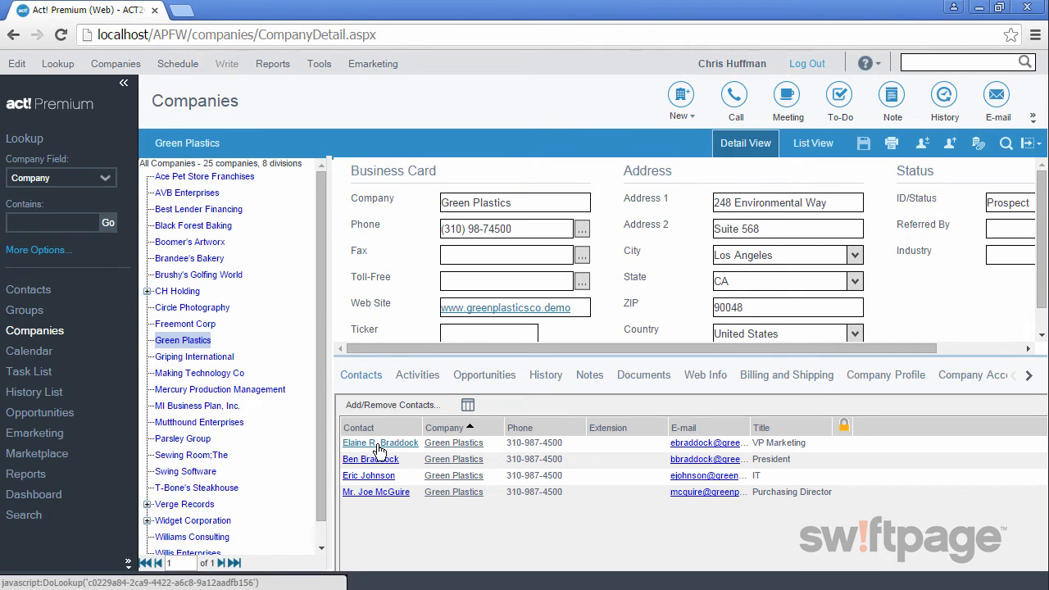
left_click(380, 443)
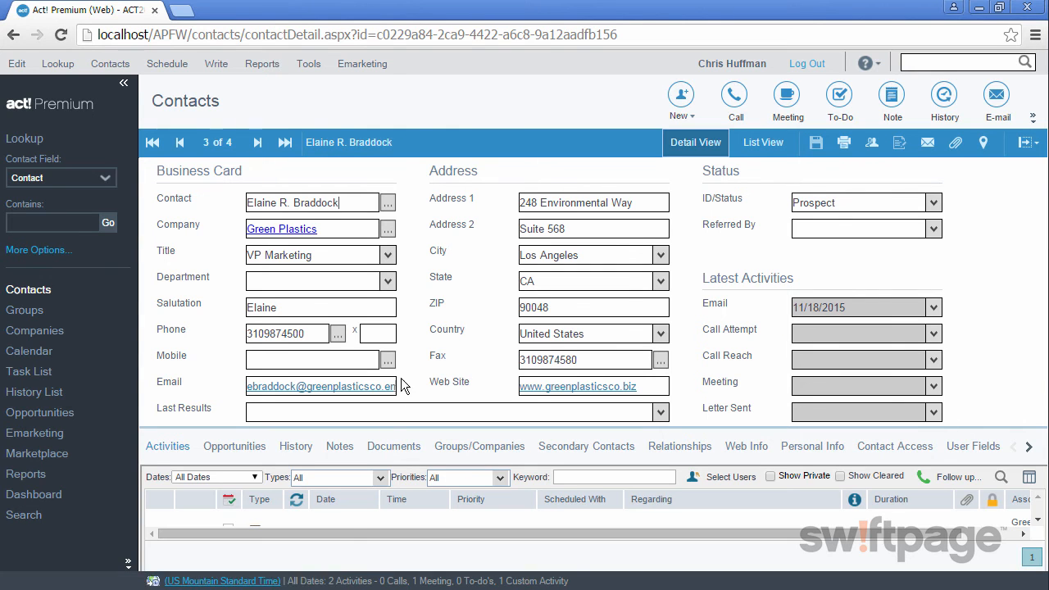
mouse_move(289, 239)
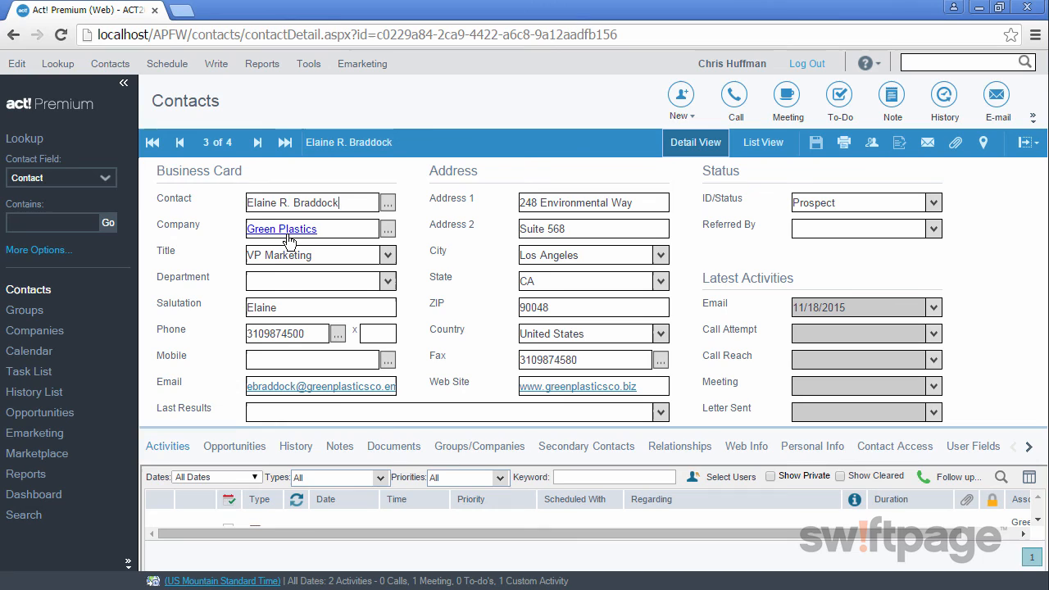